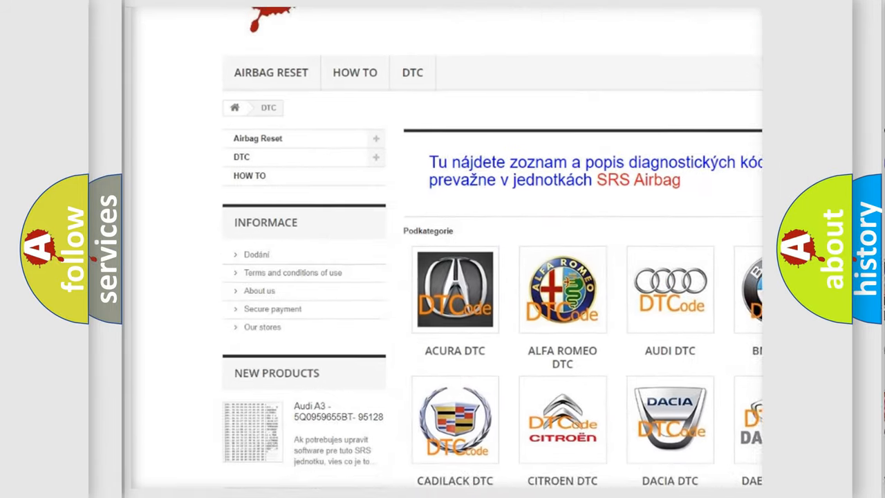
Navigate from the DTC brand overview into the AUDI DTC tile listing Audi code subcategories.
scroll("down", 3)
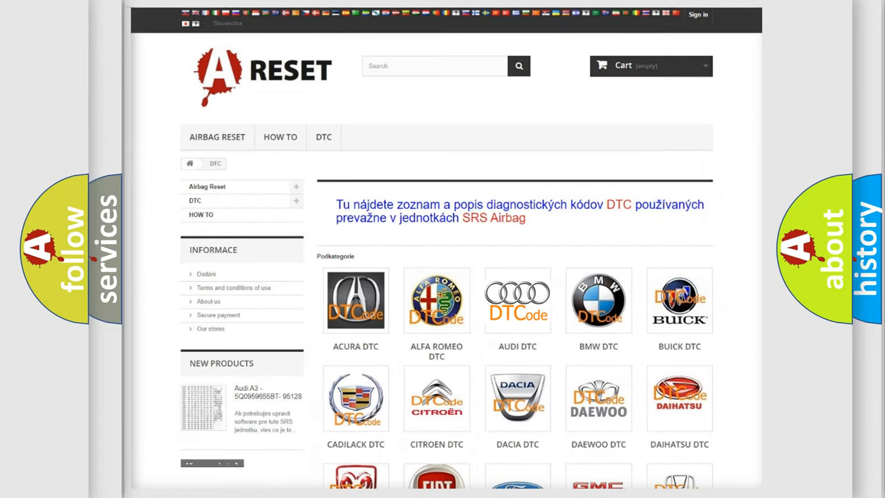
left_click(517, 300)
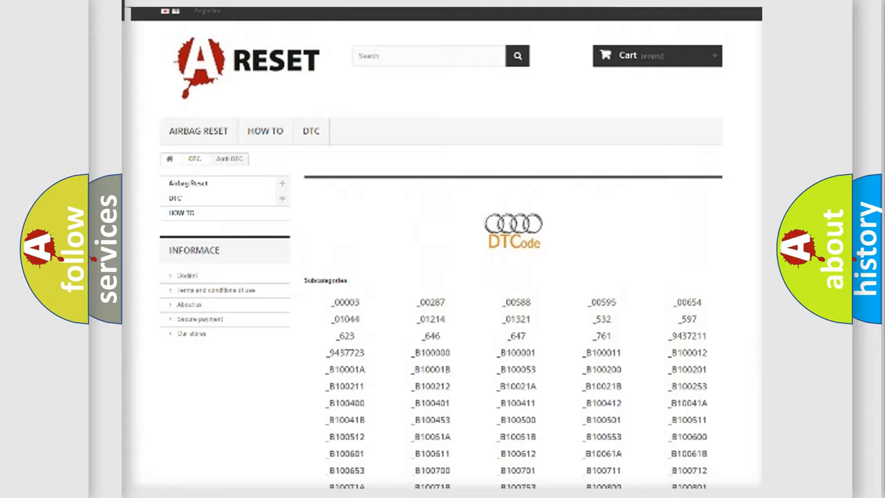